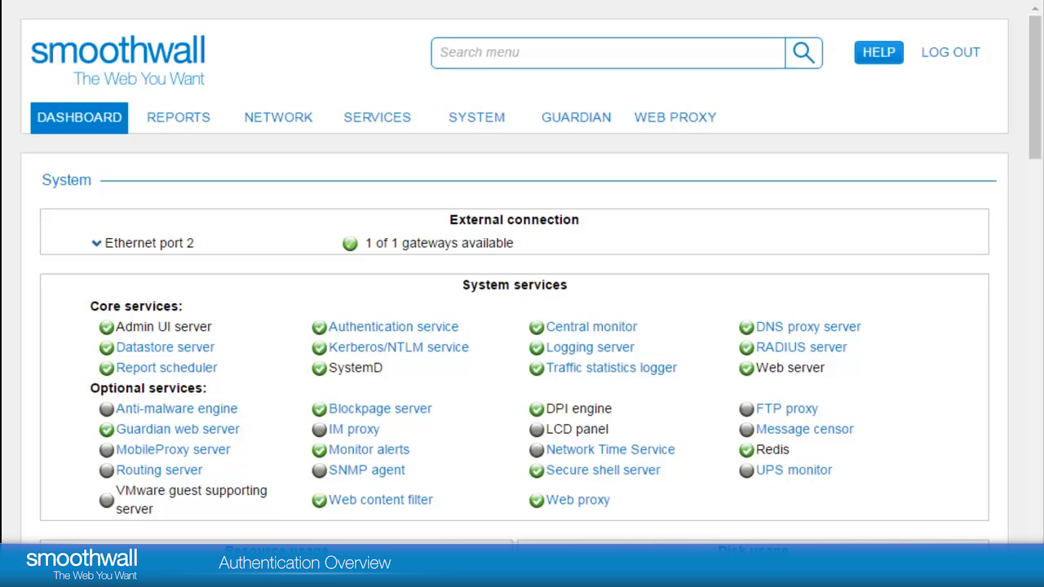
Reach the Authentication > Settings page from the SERVICES menu
{"action": "left_click", "coordinate": [377, 117]}
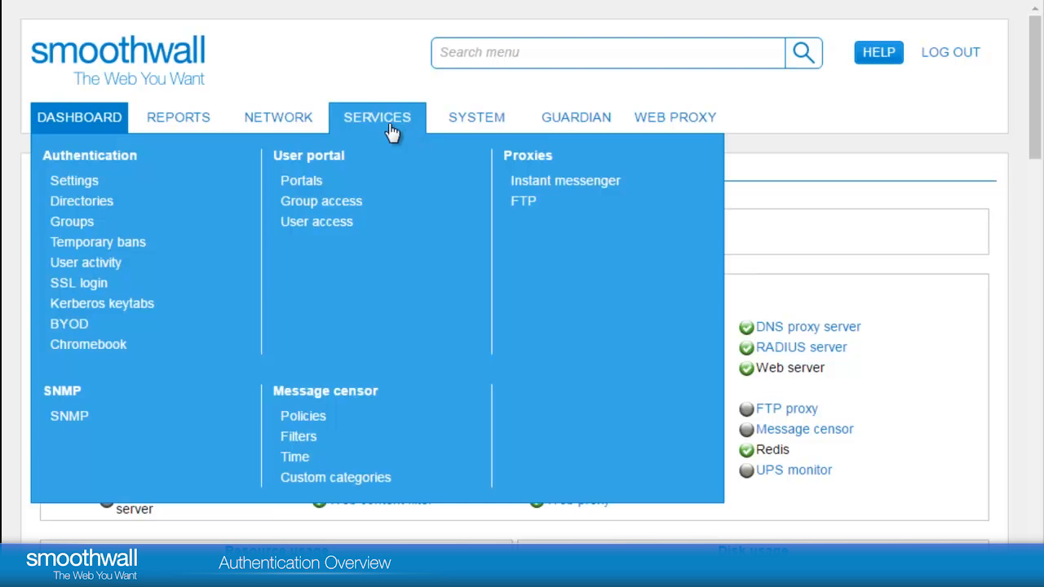
{"action": "mouse_move", "coordinate": [75, 179]}
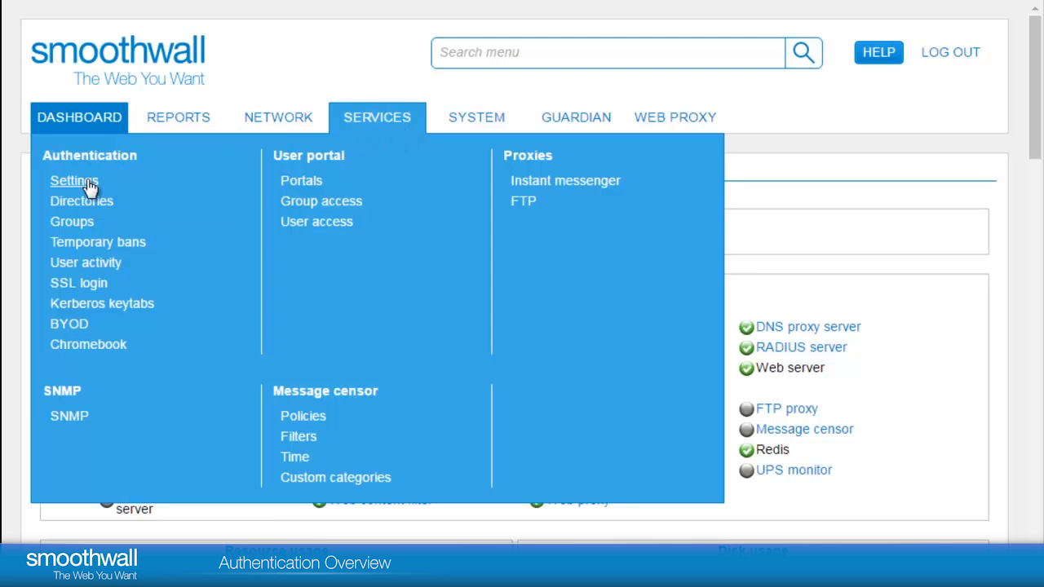
{"action": "left_click", "coordinate": [73, 179]}
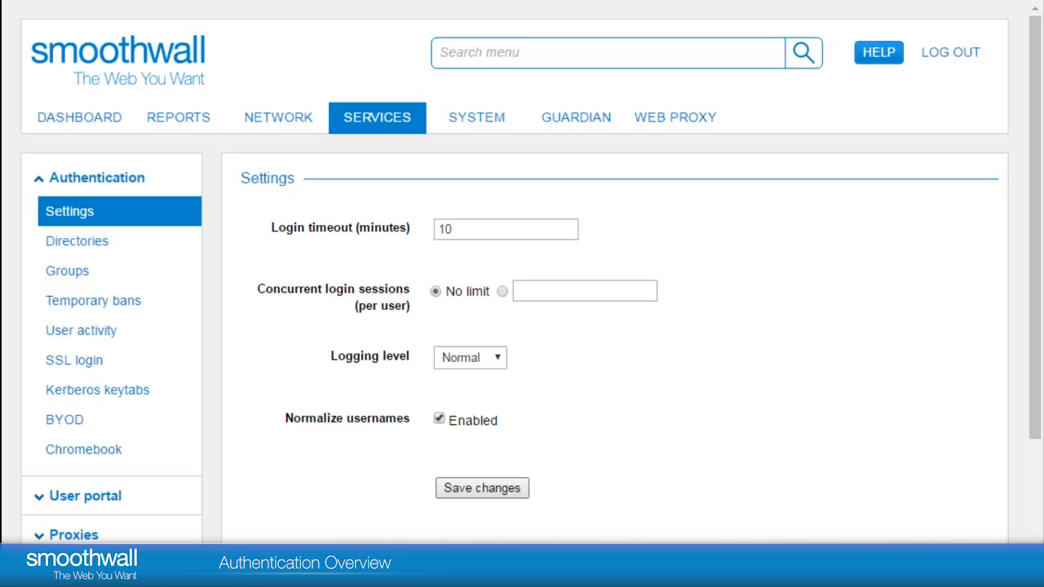
{"action": "mouse_move", "coordinate": [422, 235]}
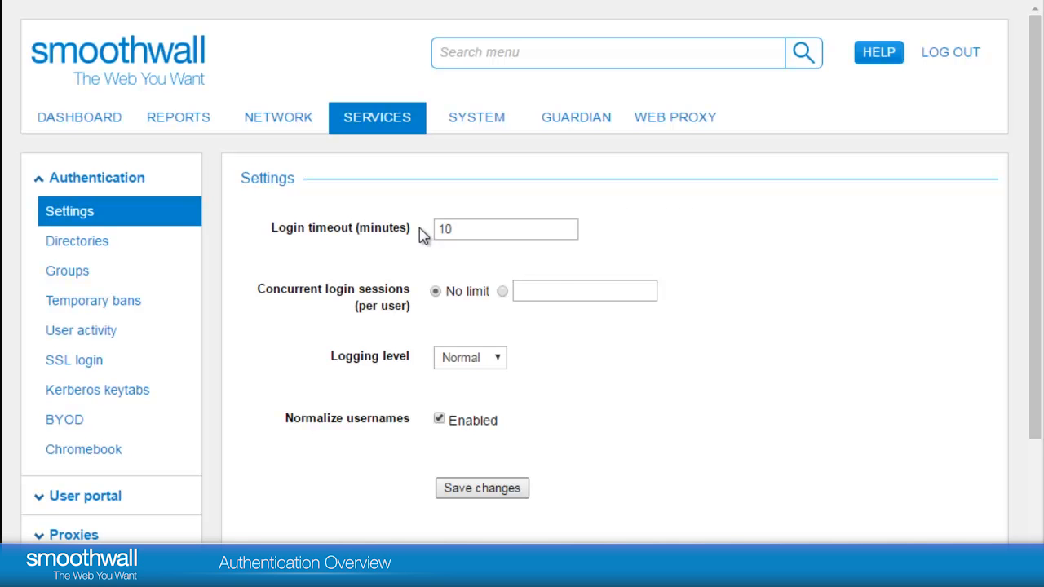
{"action": "mouse_move", "coordinate": [420, 267]}
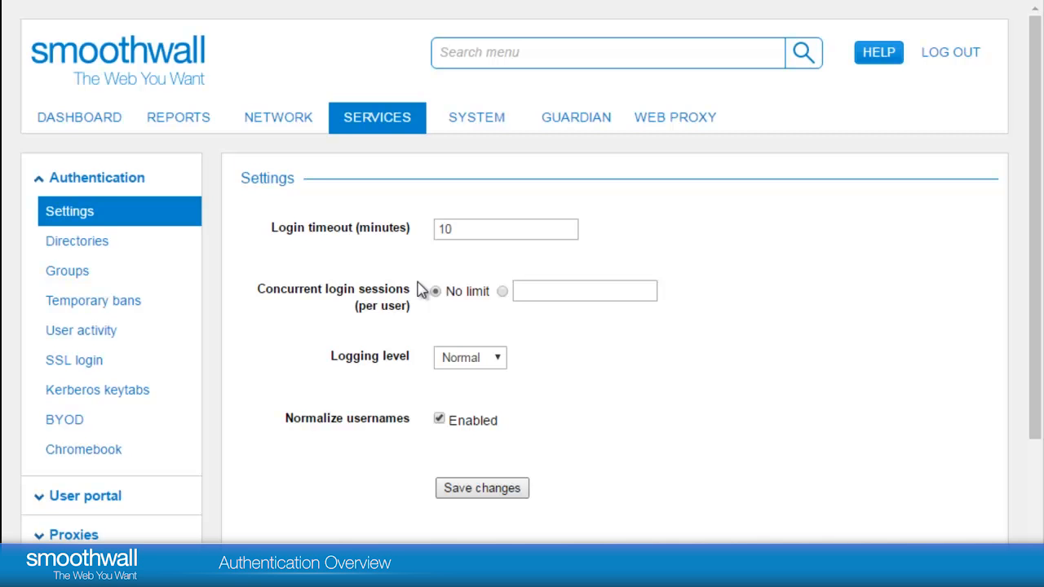
{"action": "mouse_move", "coordinate": [417, 357]}
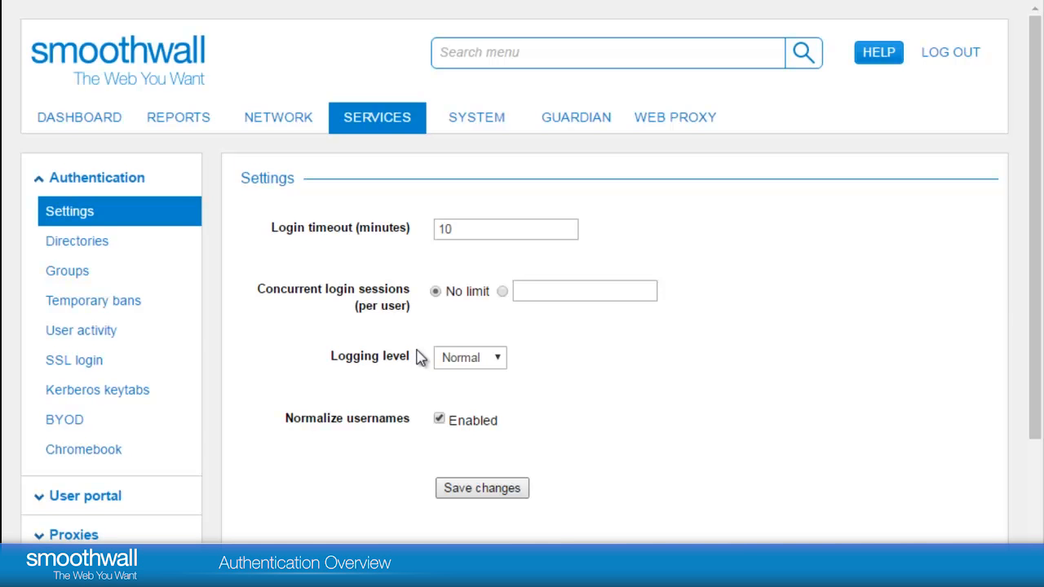
{"action": "left_click", "coordinate": [469, 357]}
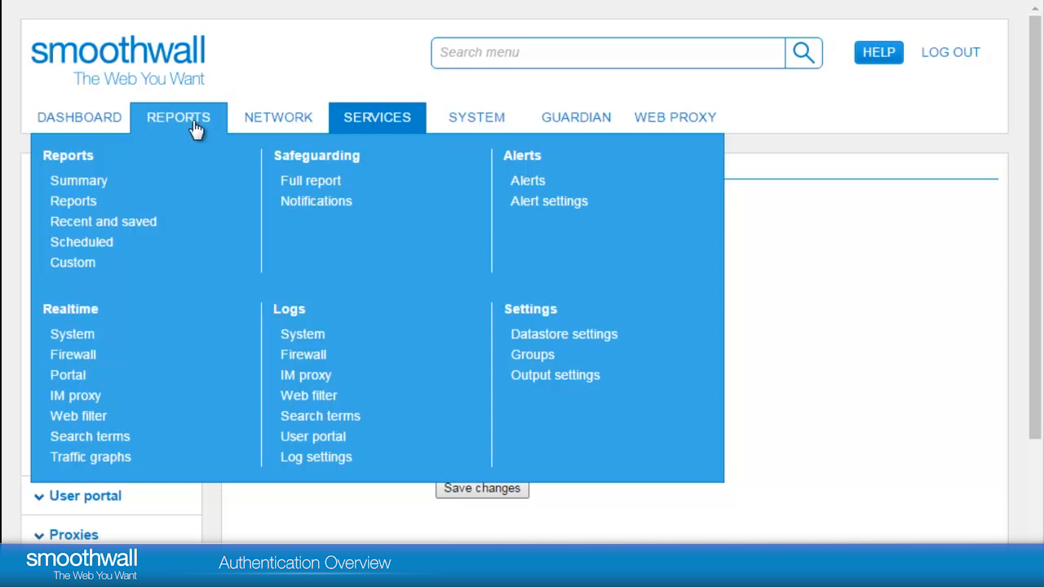
{"action": "mouse_move", "coordinate": [72, 335]}
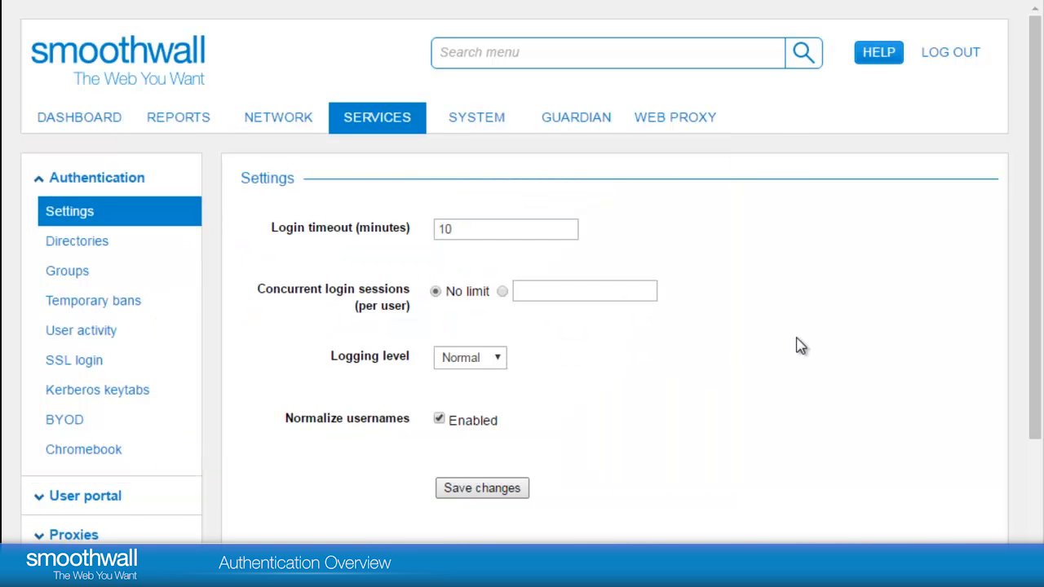
{"action": "mouse_move", "coordinate": [707, 360]}
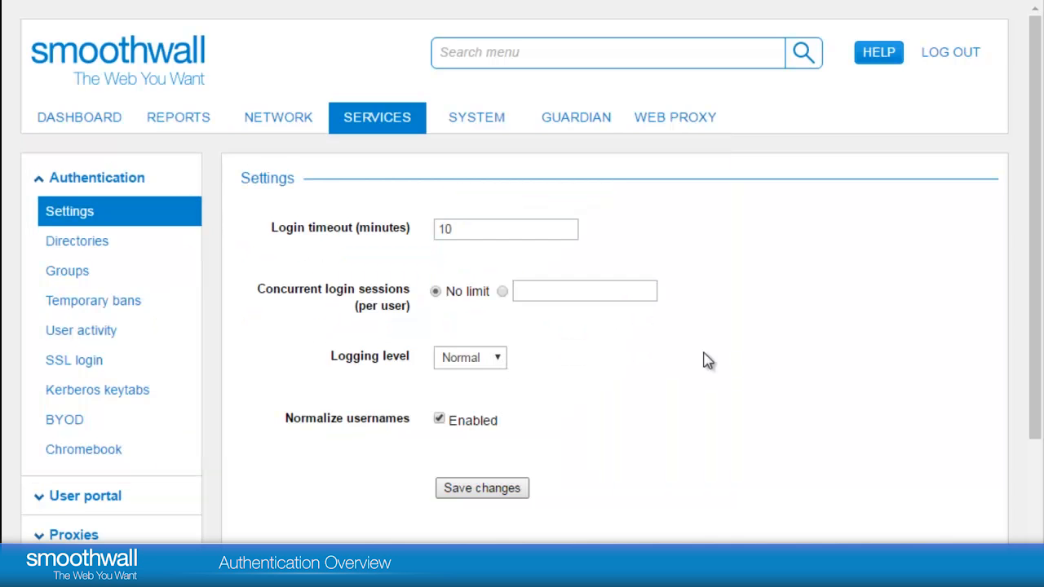
{"action": "mouse_move", "coordinate": [421, 421]}
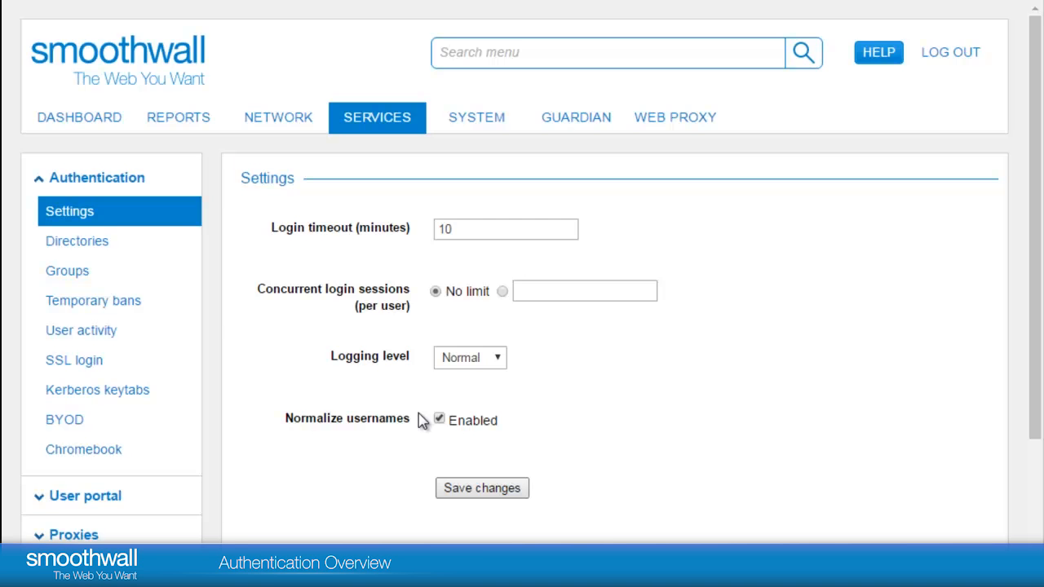
Return to the dashboard with connection, service status and resource usage panels
{"action": "left_click", "coordinate": [78, 117]}
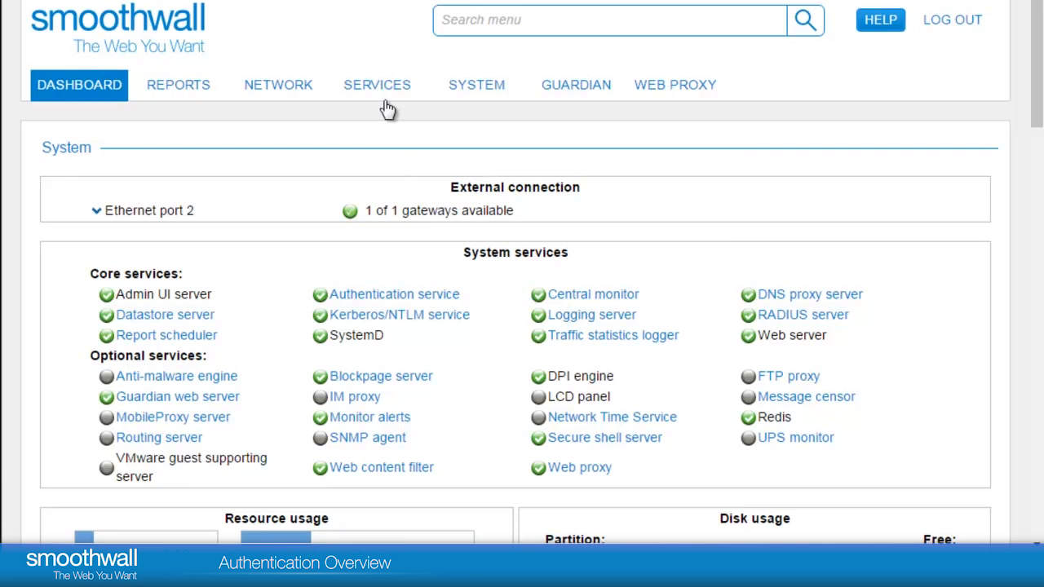
Show the authentication groups list: Banned Users, Default Users, Network admins, Staff, Students
{"action": "left_click", "coordinate": [377, 84]}
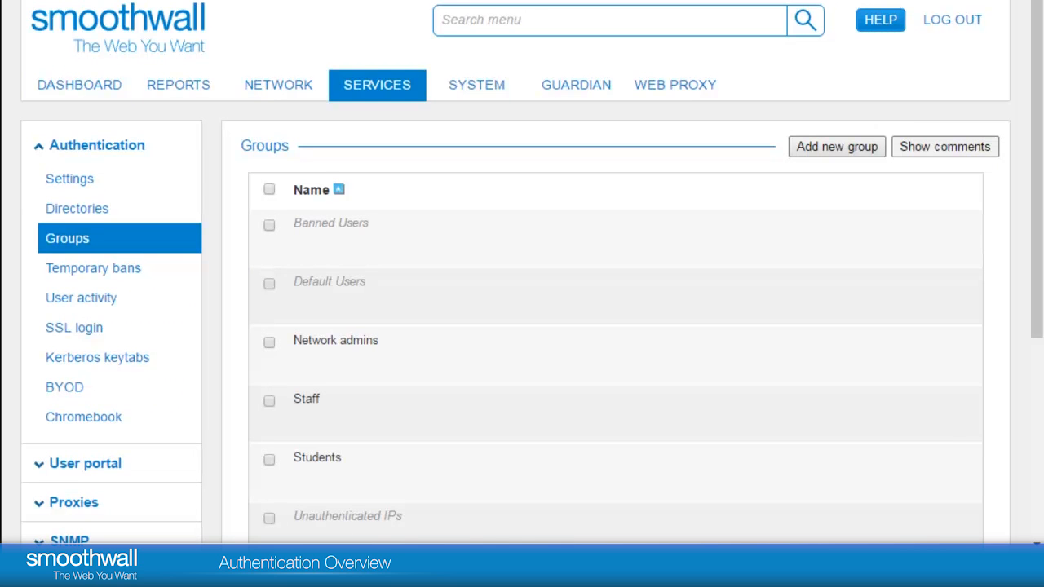
{"action": "mouse_move", "coordinate": [388, 530]}
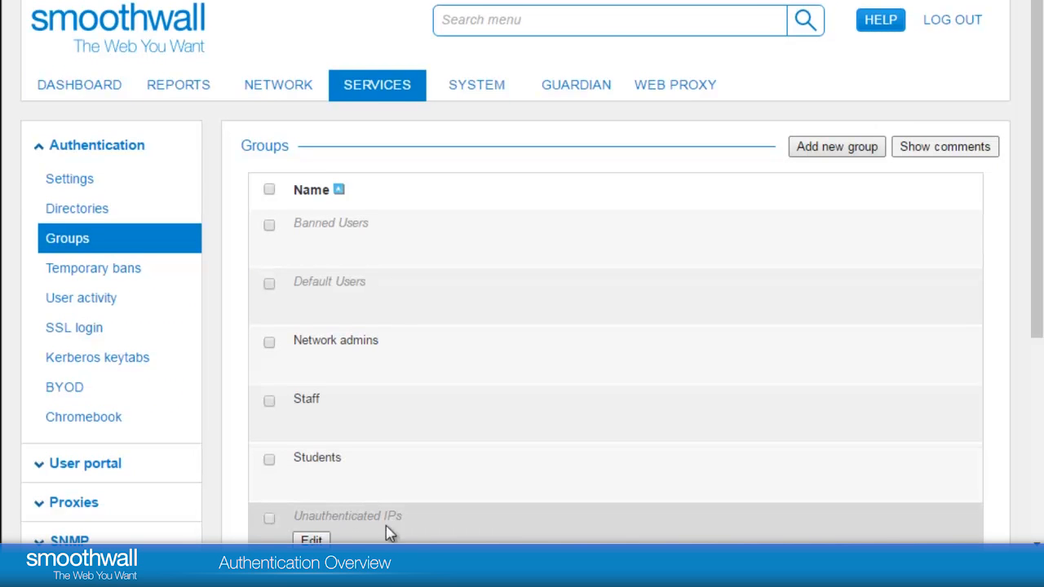
{"action": "mouse_move", "coordinate": [388, 515]}
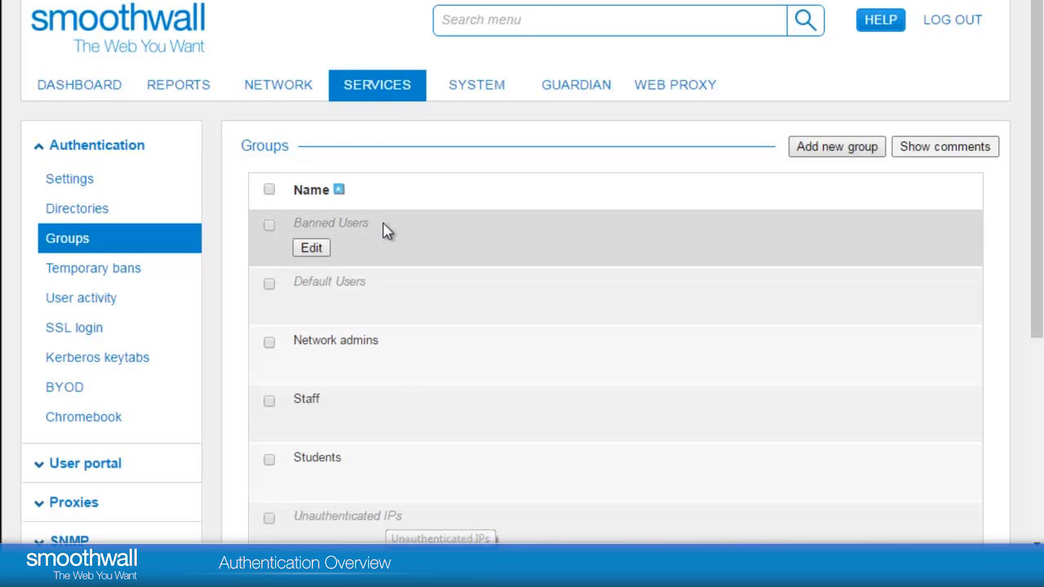
{"action": "mouse_move", "coordinate": [355, 300]}
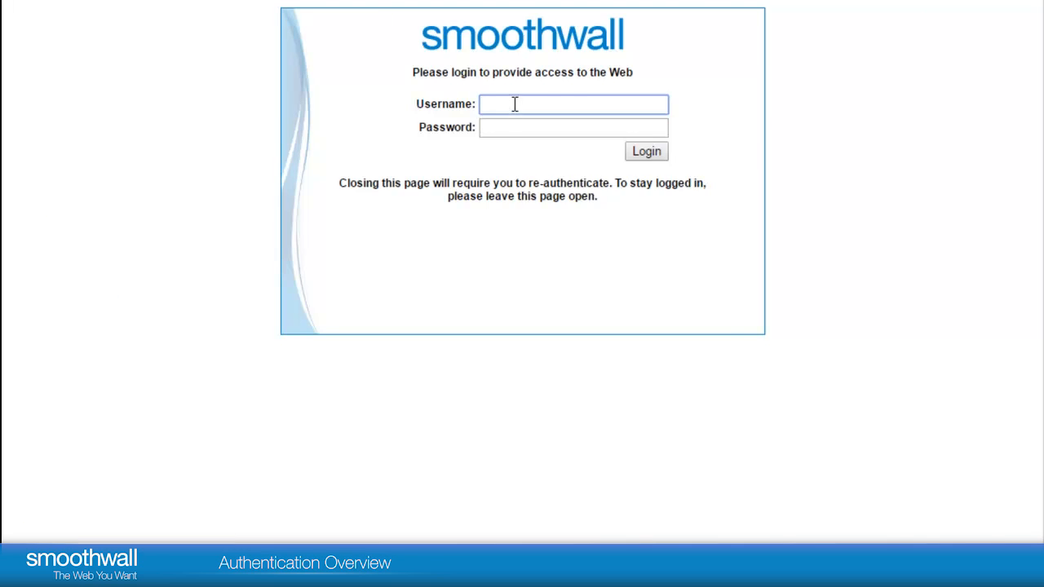
{"action": "type", "text": "Tobias Jones"}
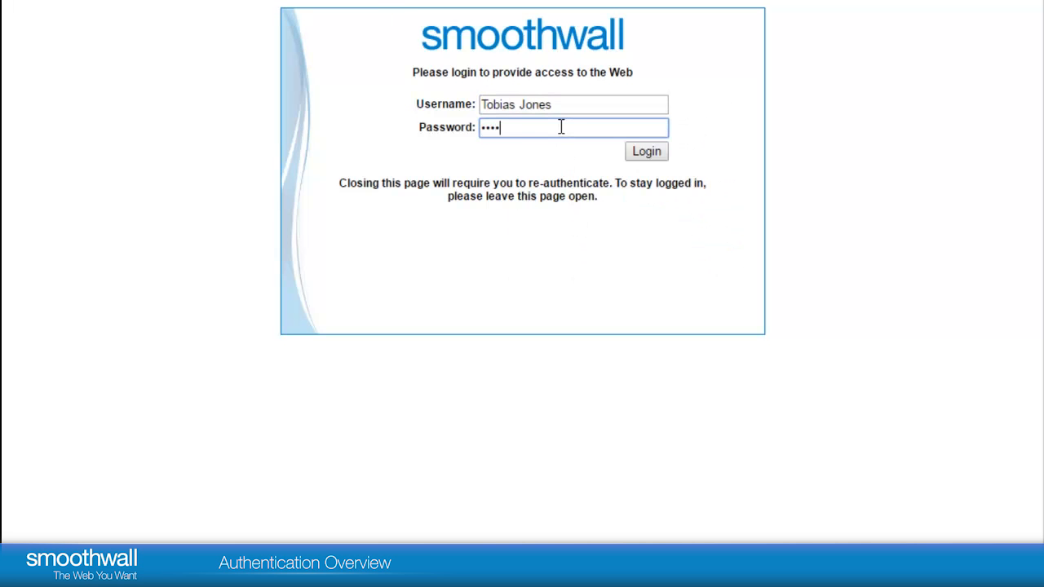
{"action": "left_click", "coordinate": [645, 150]}
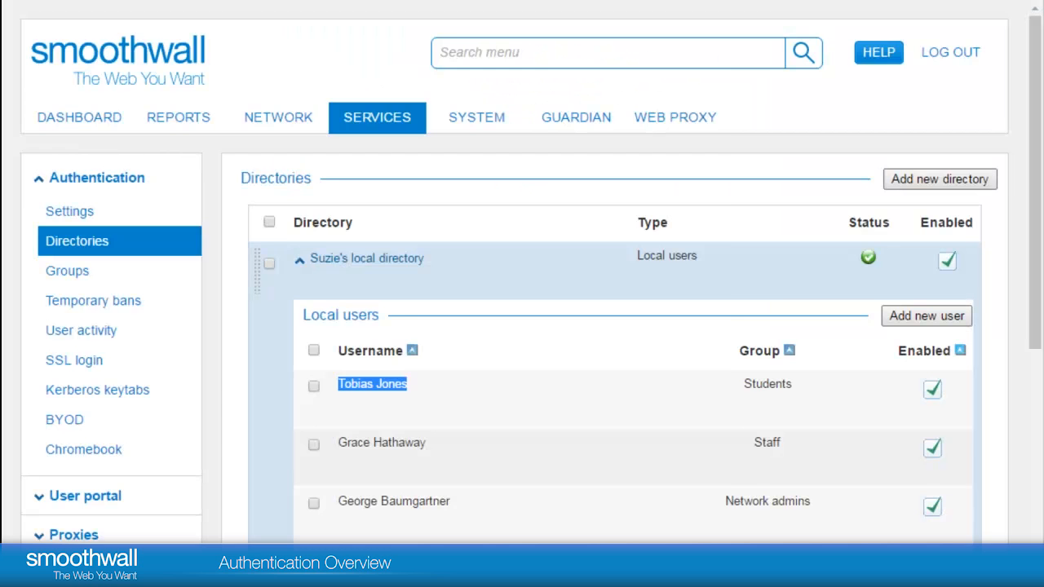
{"action": "left_click", "coordinate": [376, 117]}
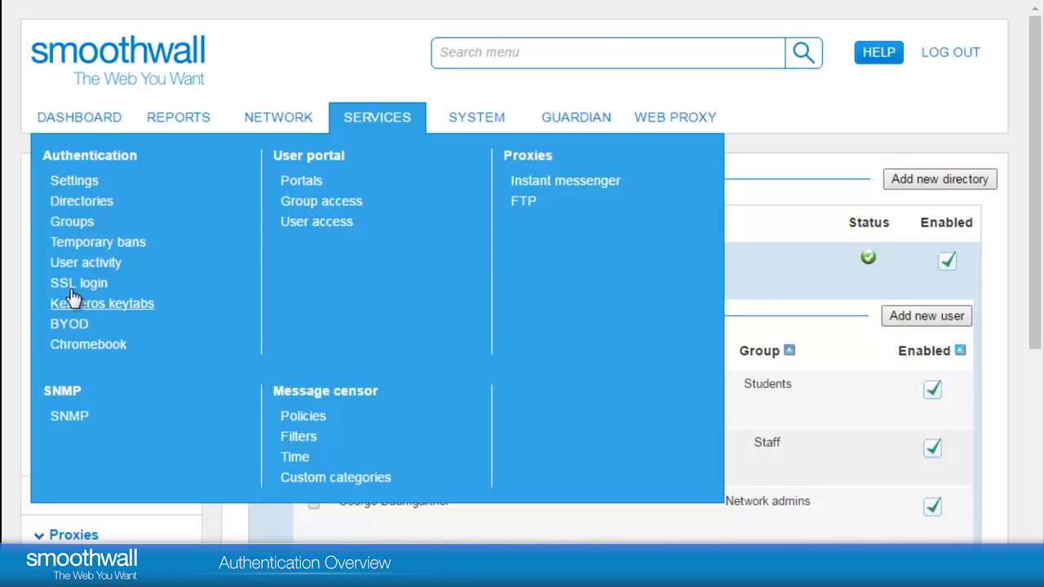
{"action": "left_click", "coordinate": [84, 261]}
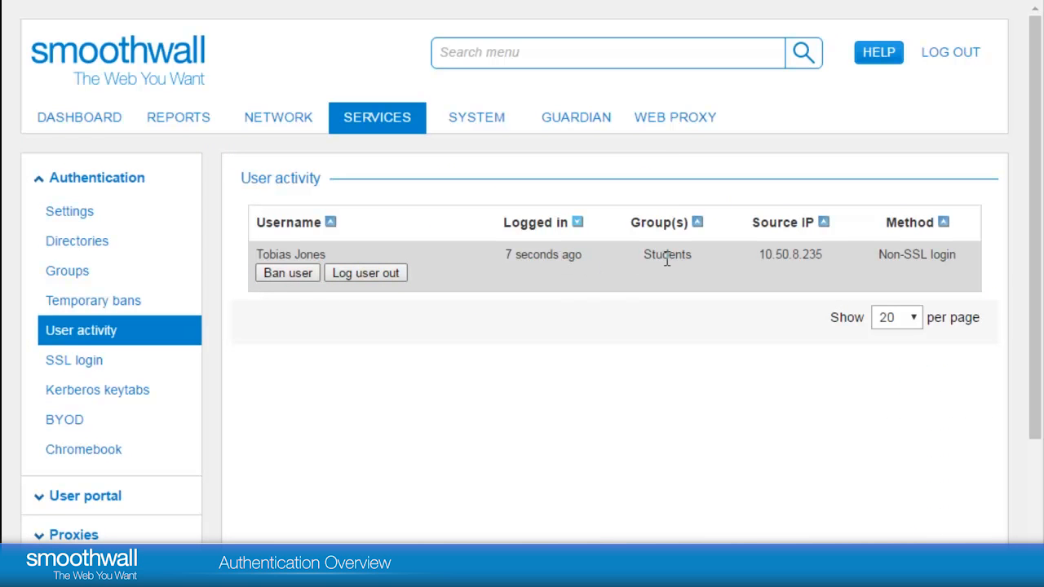
{"action": "mouse_move", "coordinate": [819, 258]}
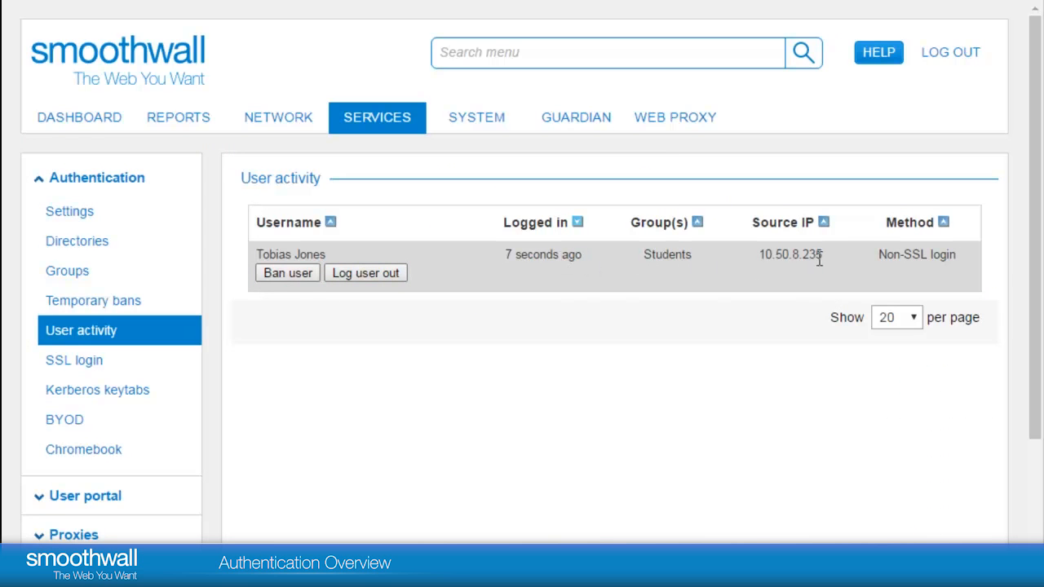
{"action": "mouse_move", "coordinate": [856, 245]}
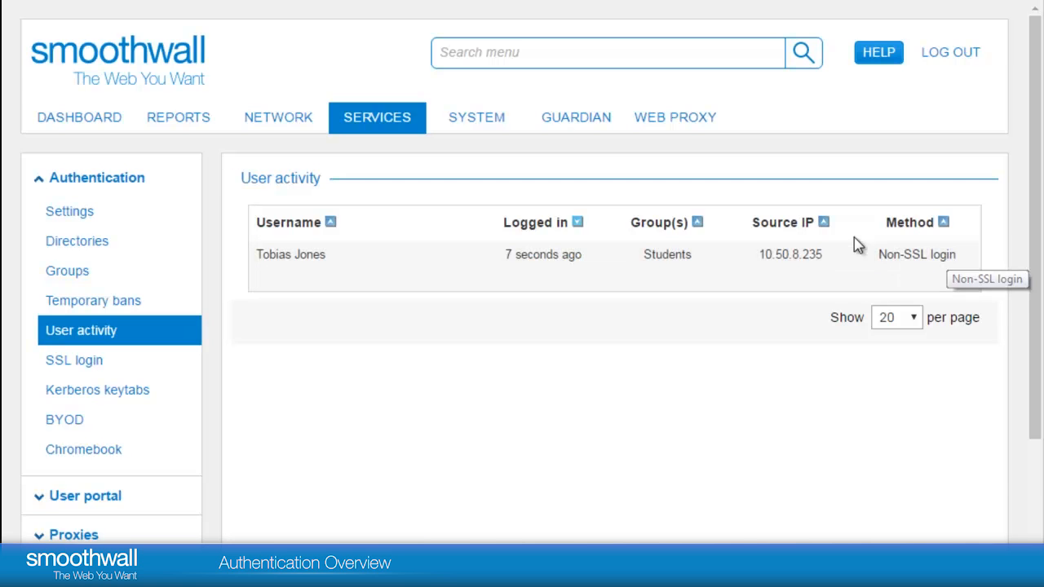
{"action": "mouse_move", "coordinate": [708, 238]}
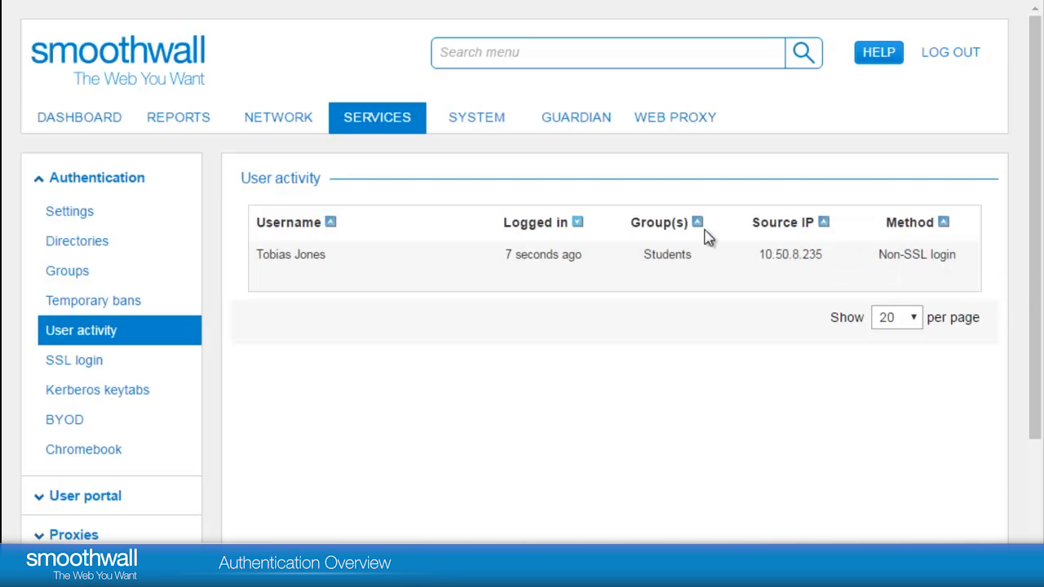
{"action": "mouse_move", "coordinate": [900, 320]}
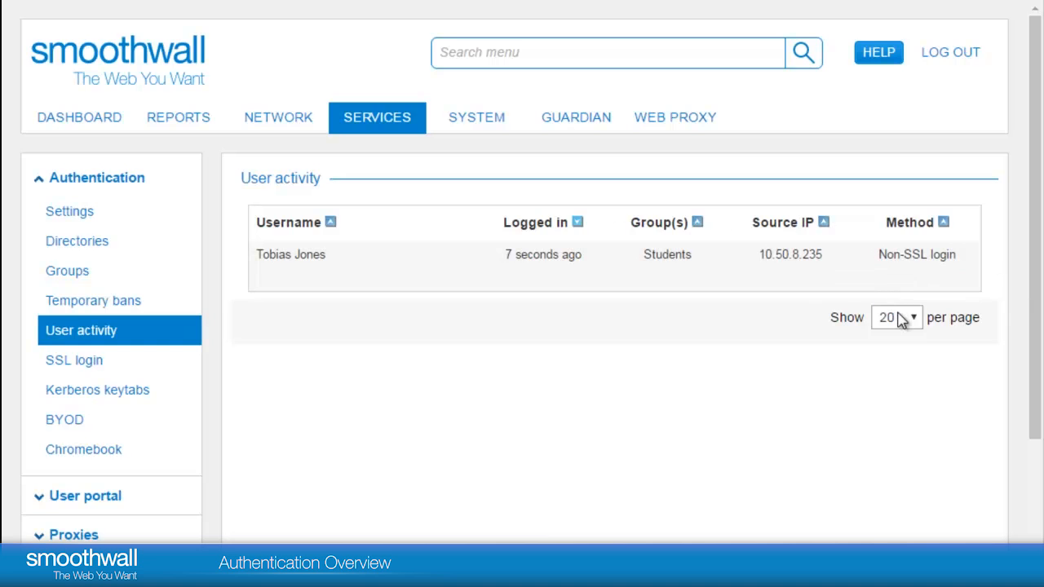
{"action": "left_click", "coordinate": [895, 316]}
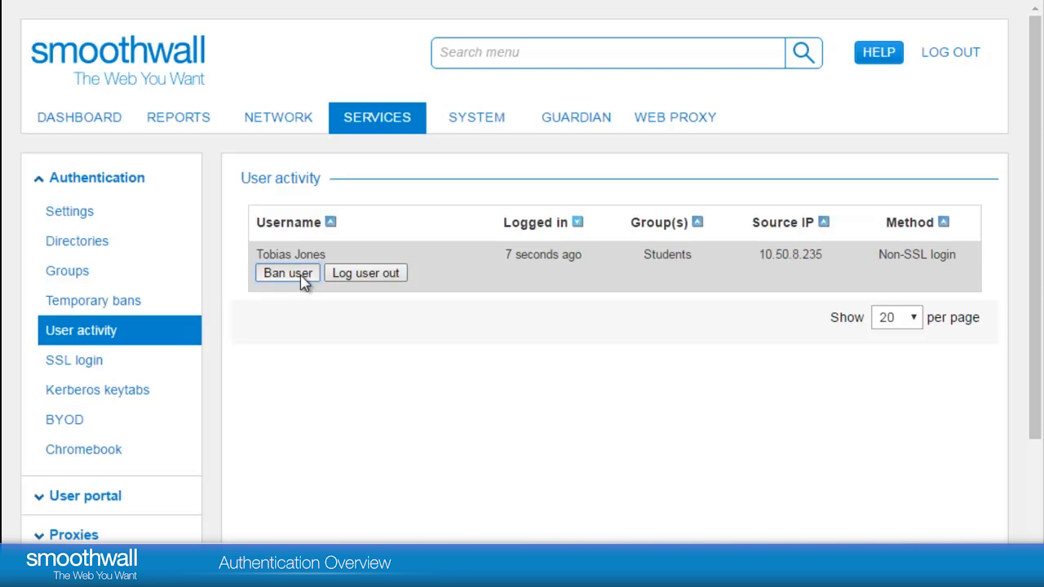
{"action": "left_click", "coordinate": [287, 272]}
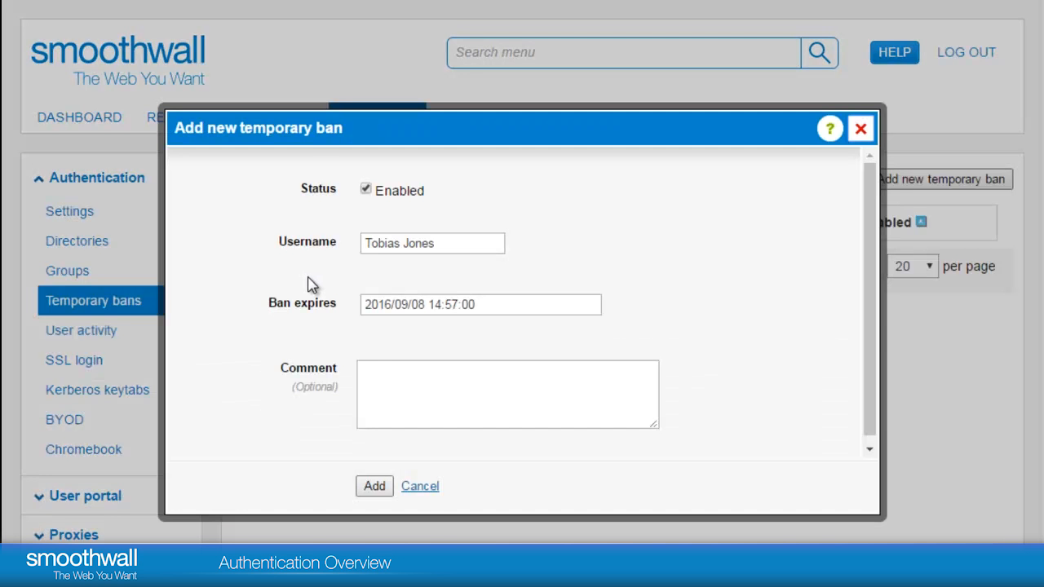